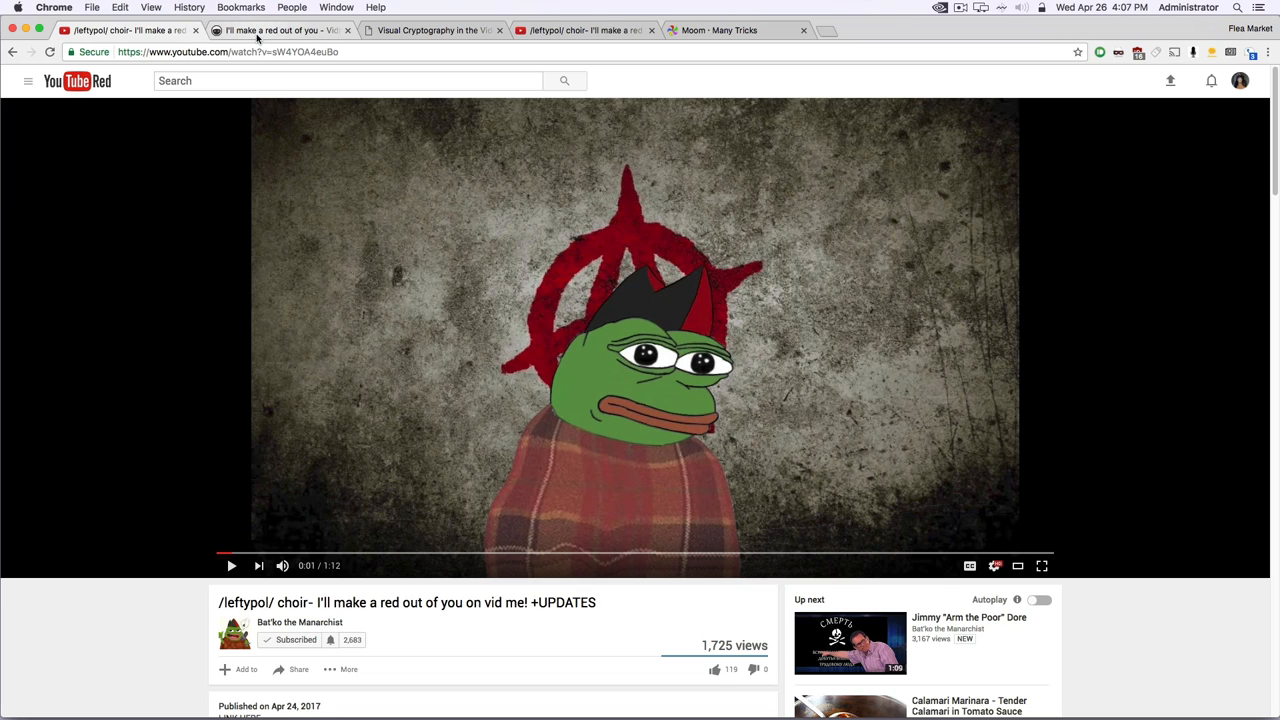
mouse_move(284, 30)
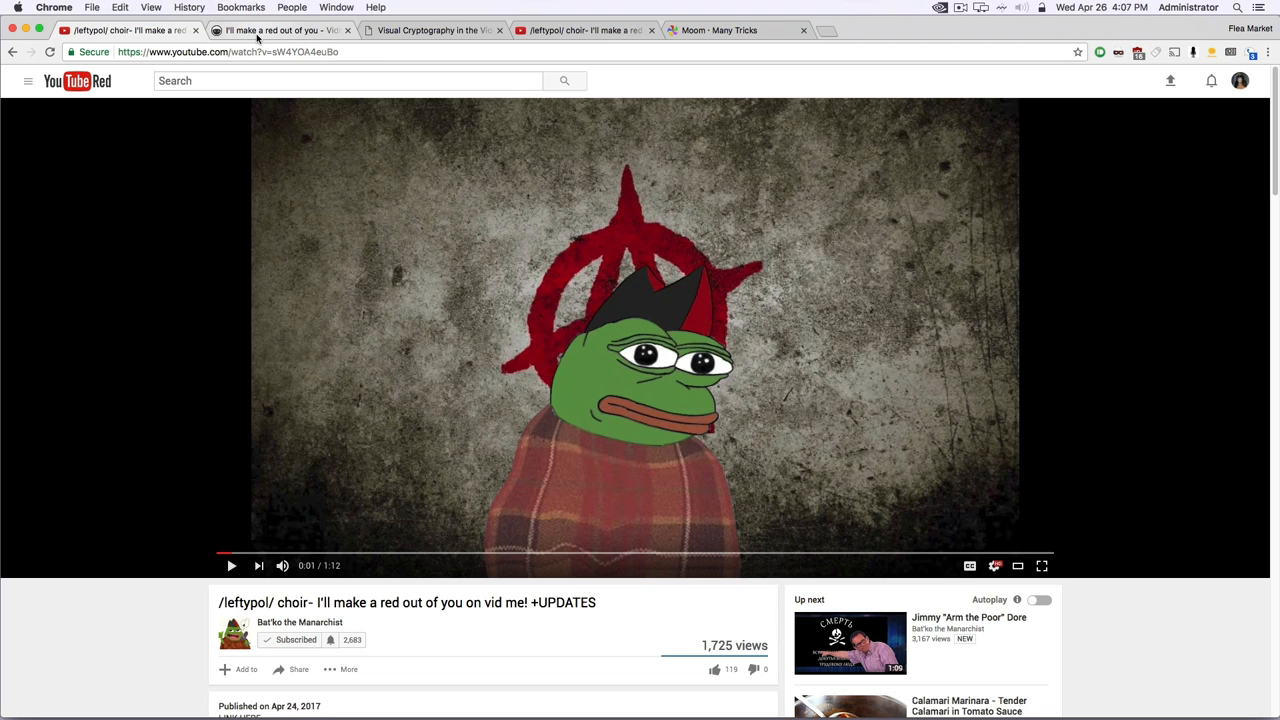
Step: Glance at the Vidme copy of the video, return to YouTube, then bring up the visual cryptography paper
left_click(280, 30)
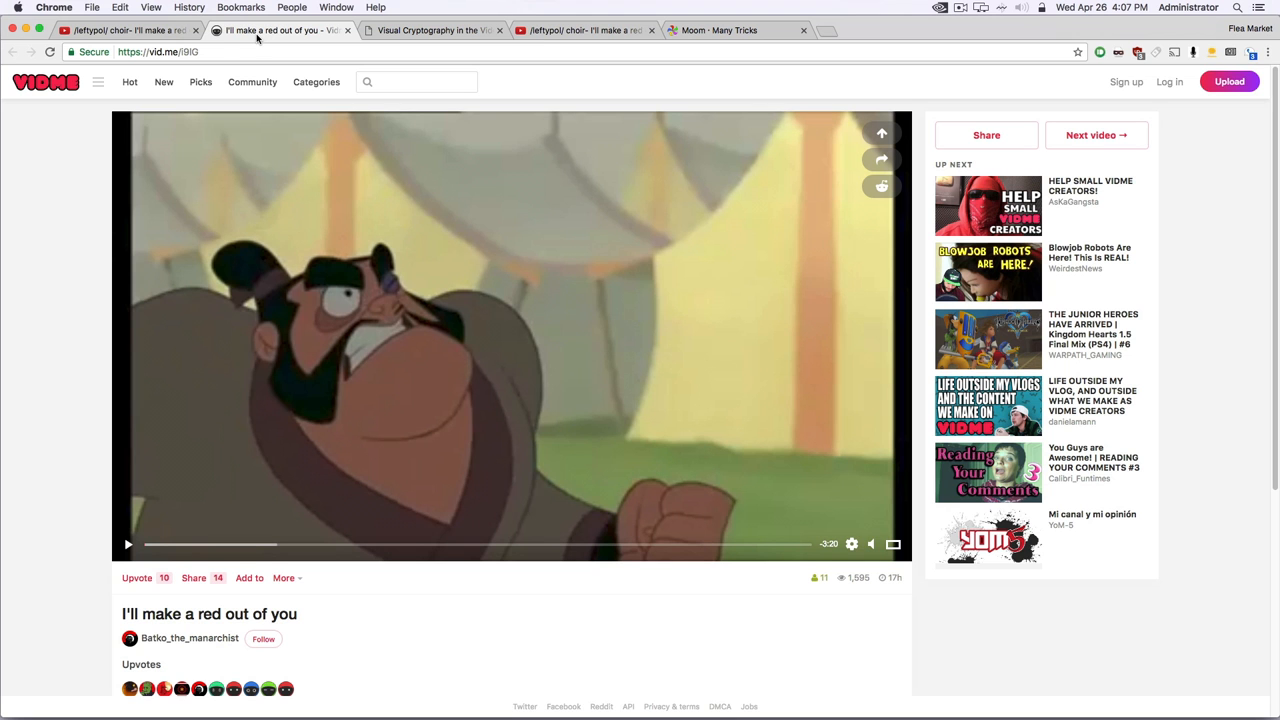
mouse_move(64, 190)
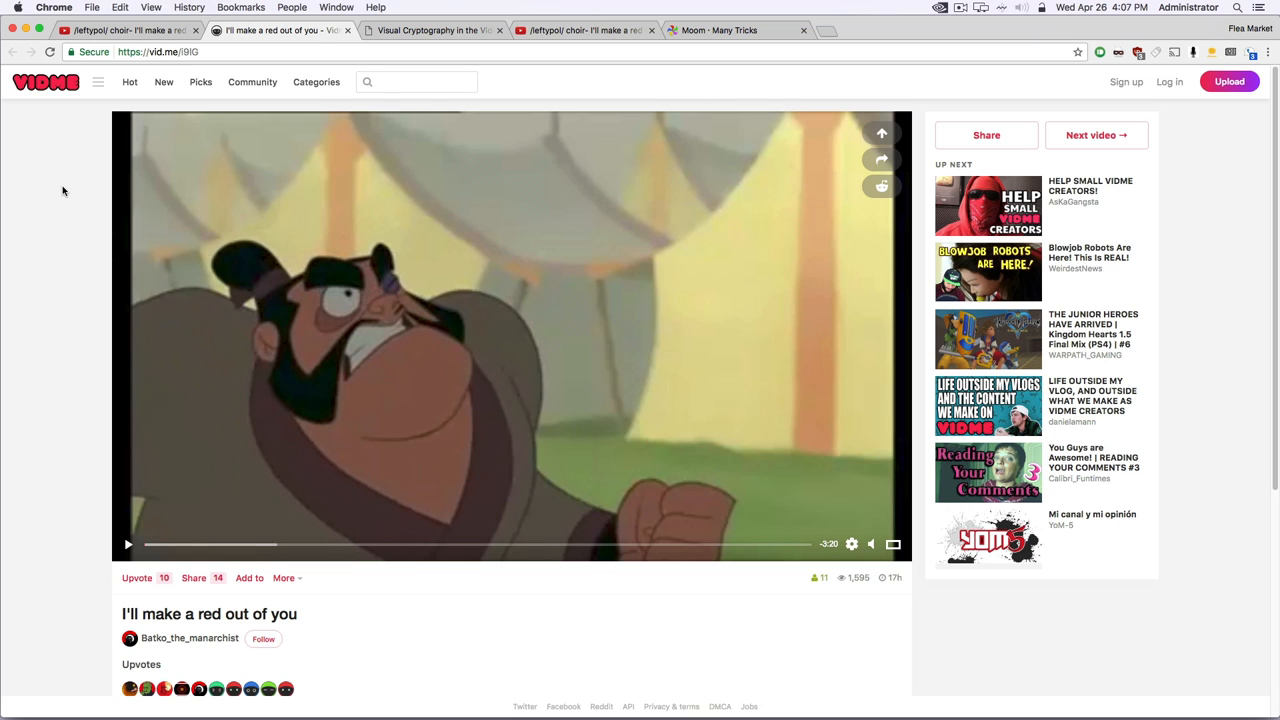
left_click(280, 30)
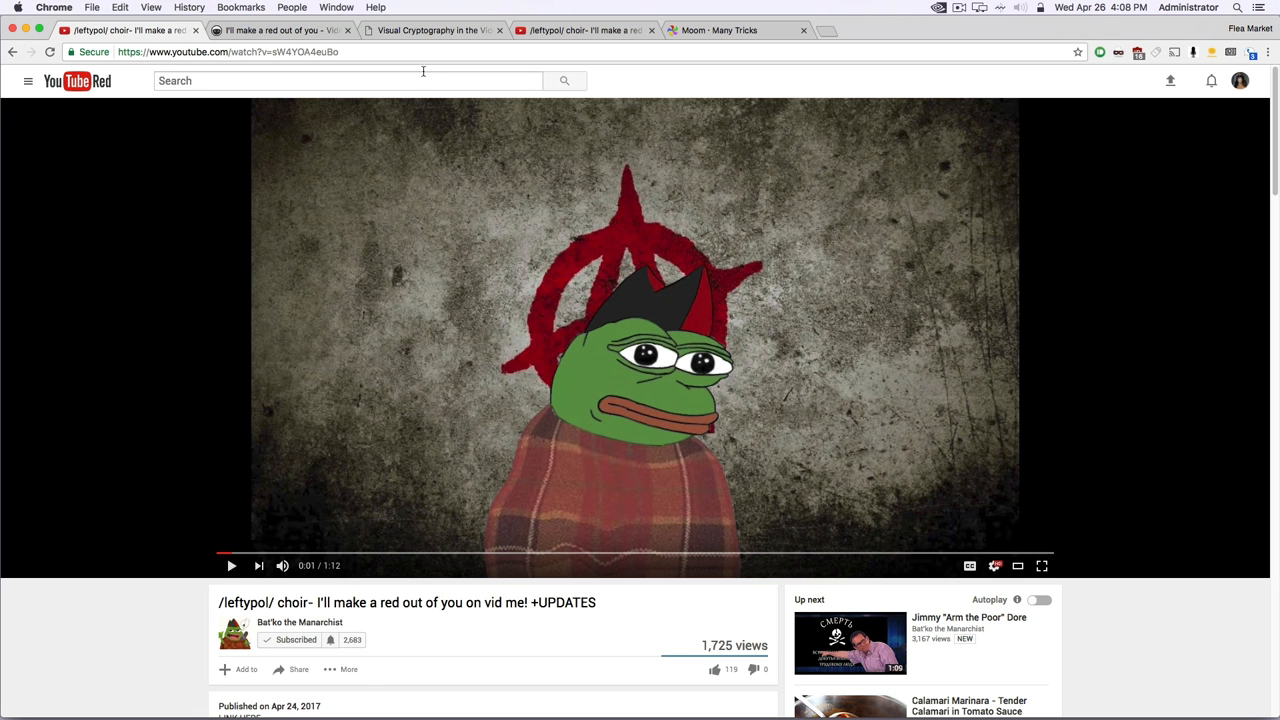
left_click(432, 30)
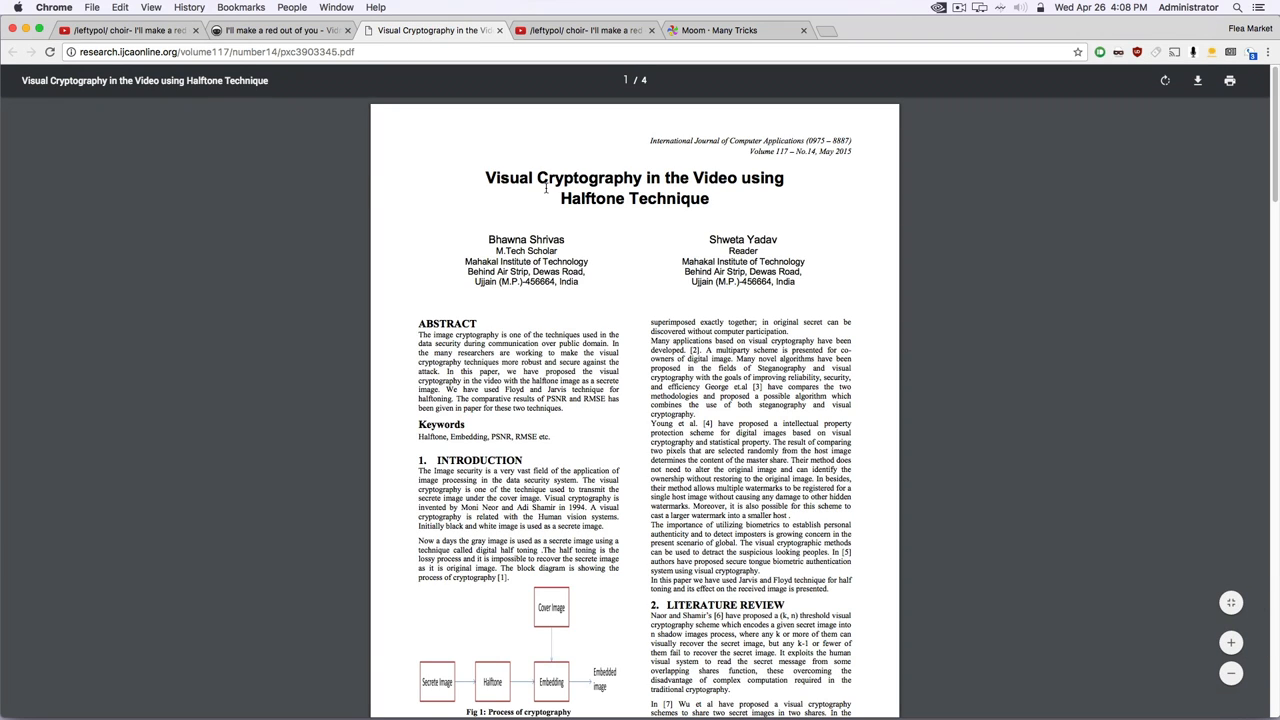
Step: Read down through the paper to page 4, its conclusion and references
scroll("down", 3)
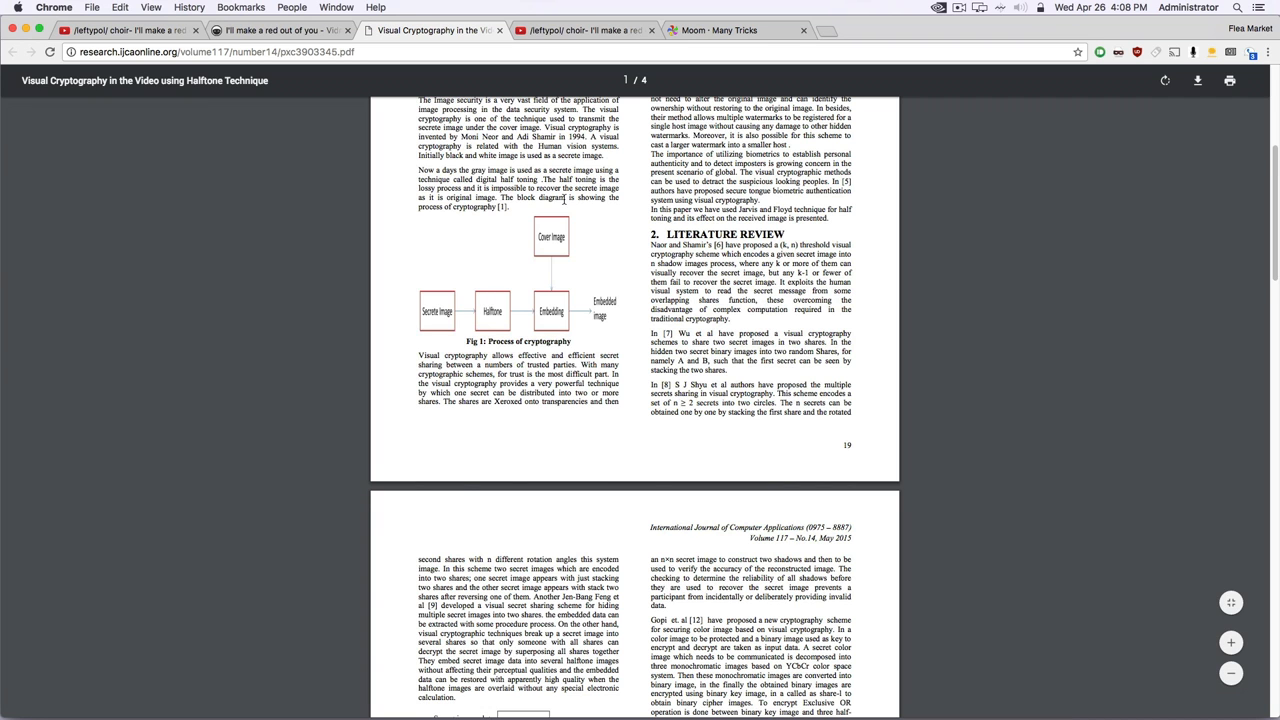
scroll("down", 3)
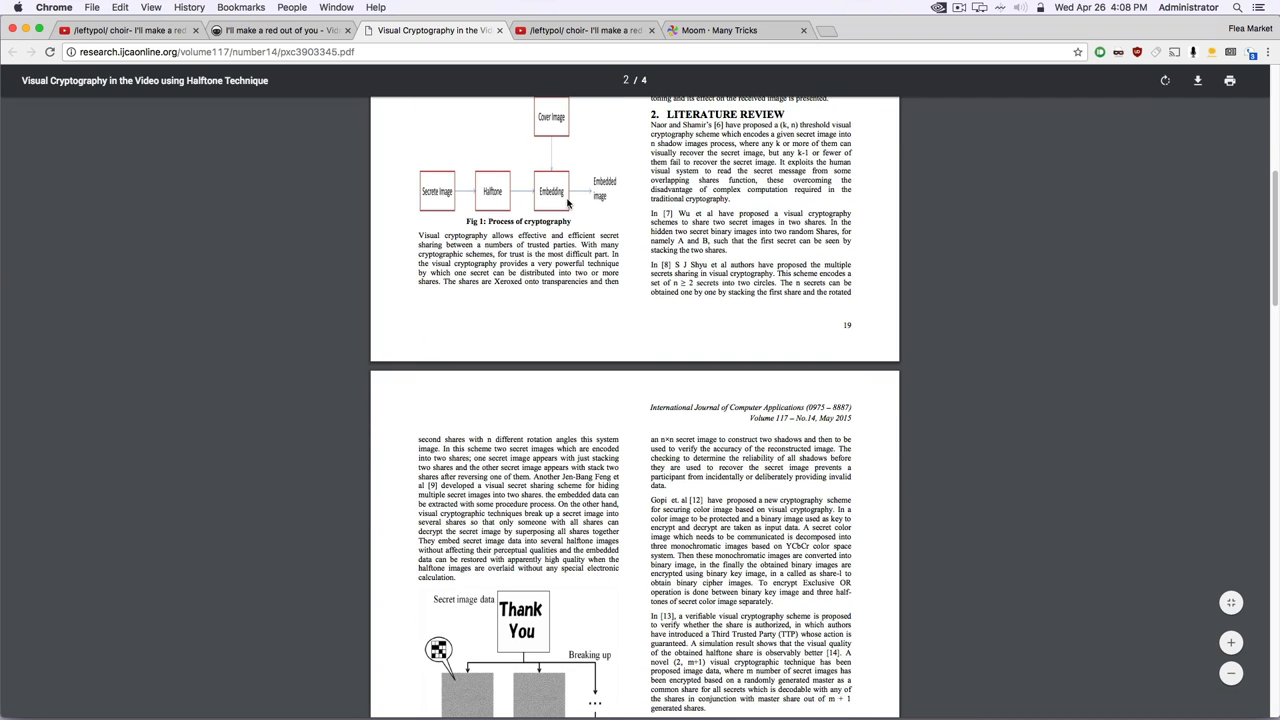
scroll("down", 3)
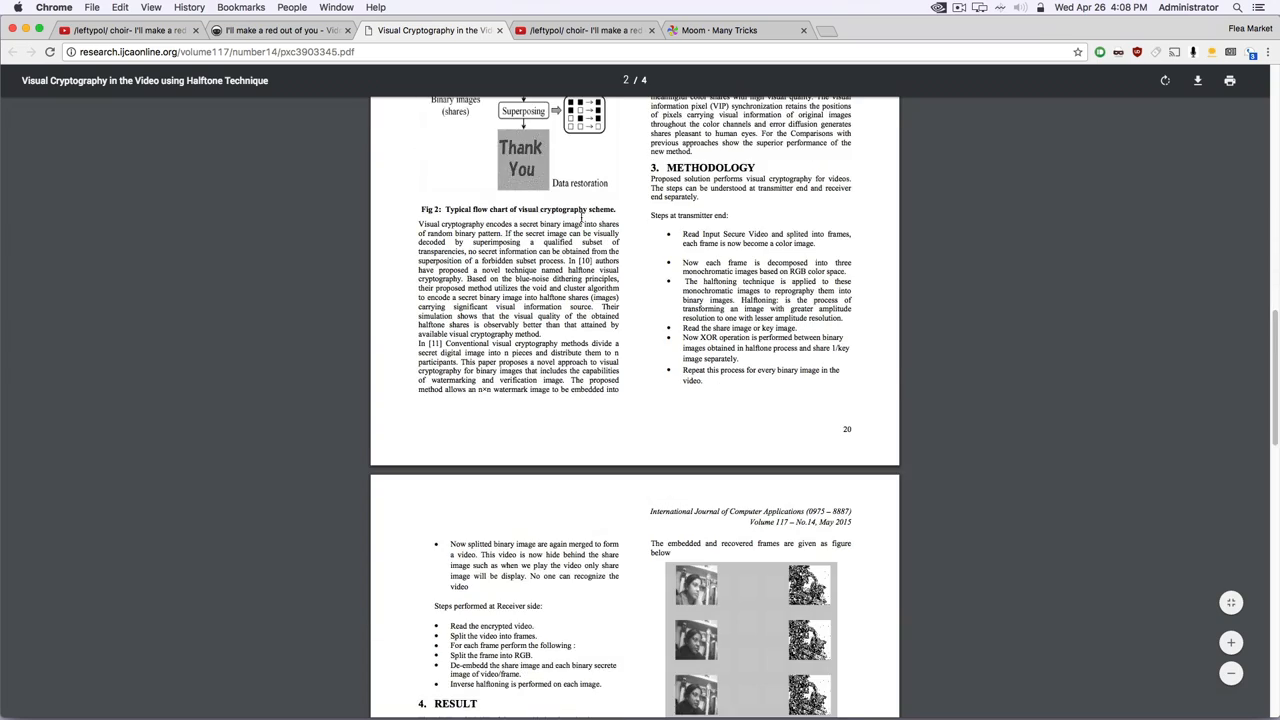
scroll("down", 3)
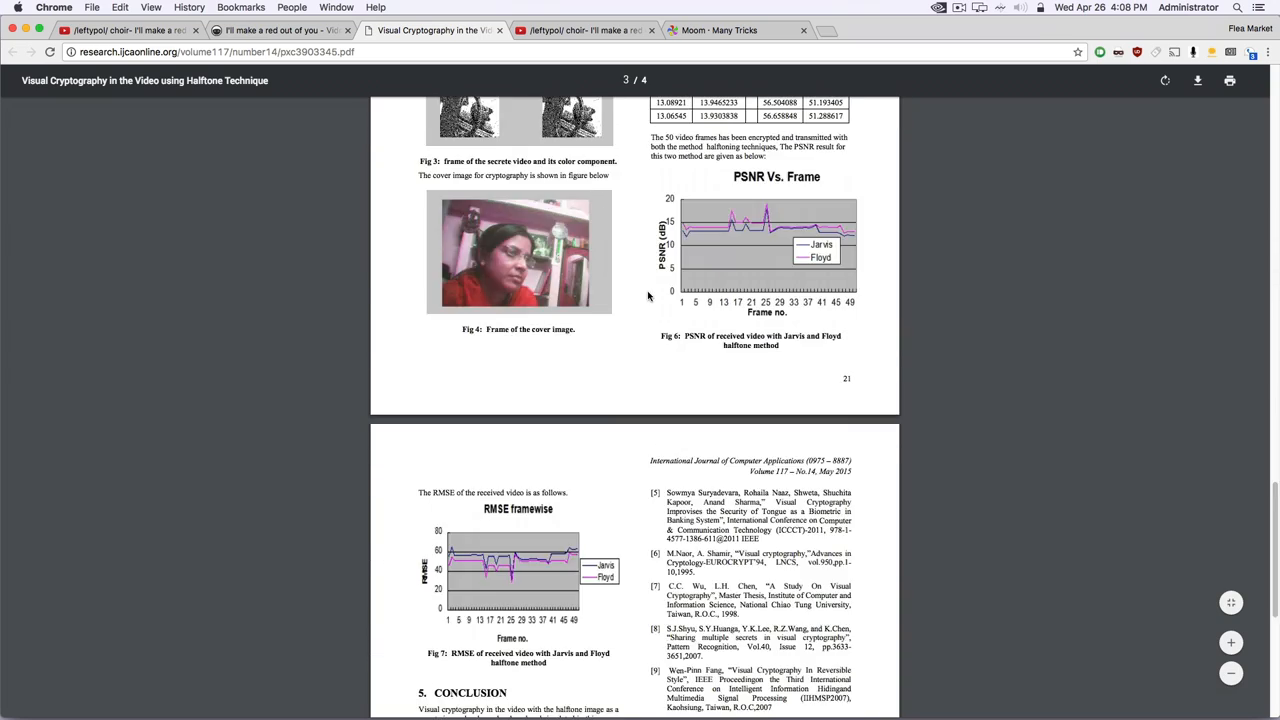
scroll("down", 3)
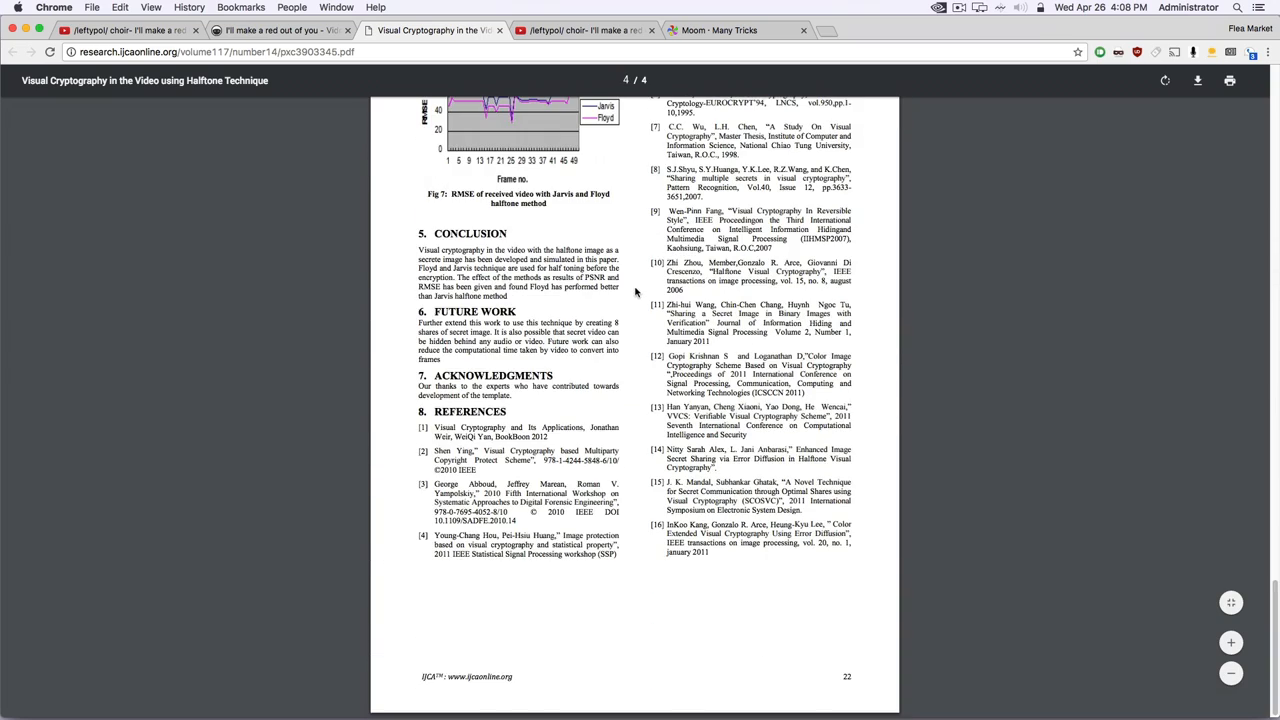
scroll("up", 3)
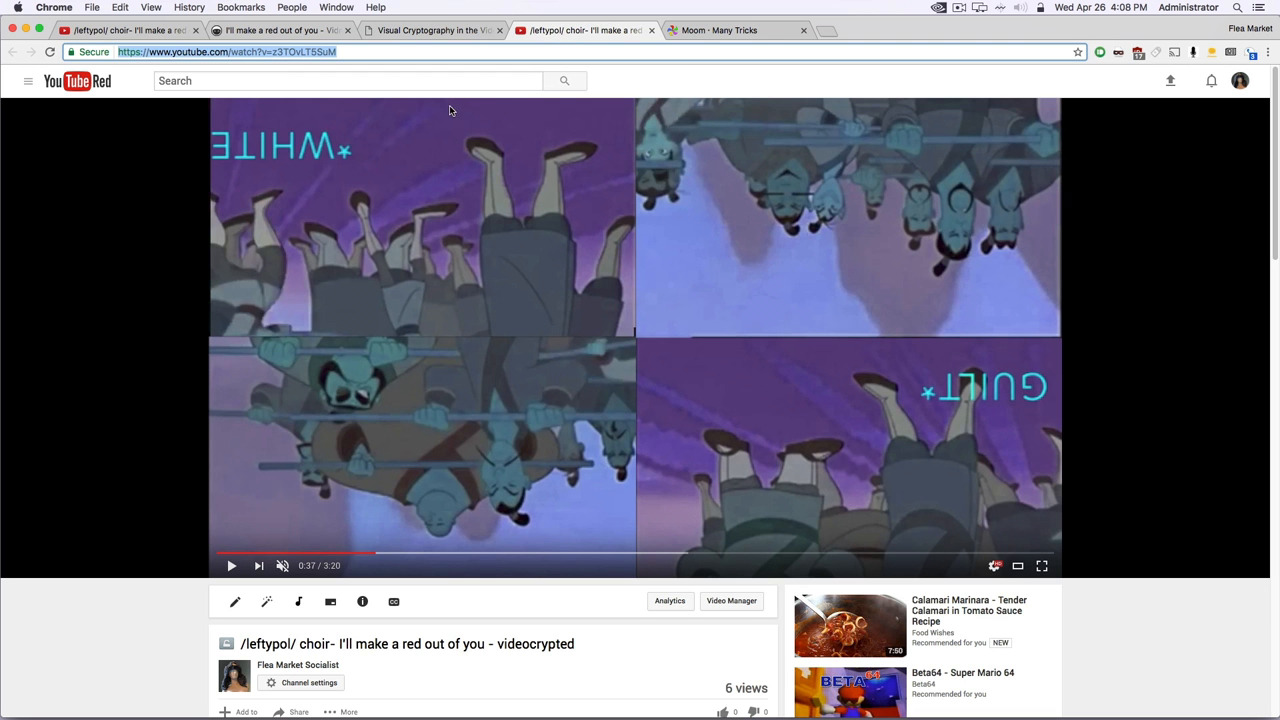
mouse_move(568, 218)
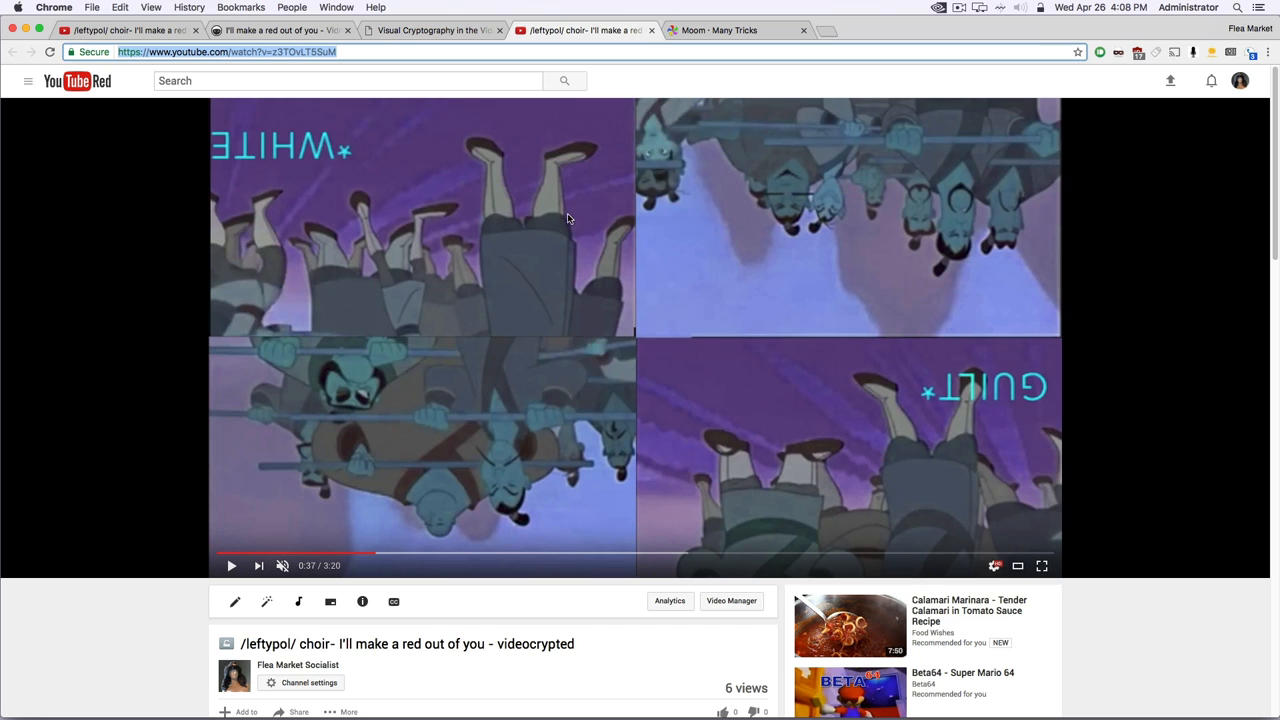
mouse_move(644, 288)
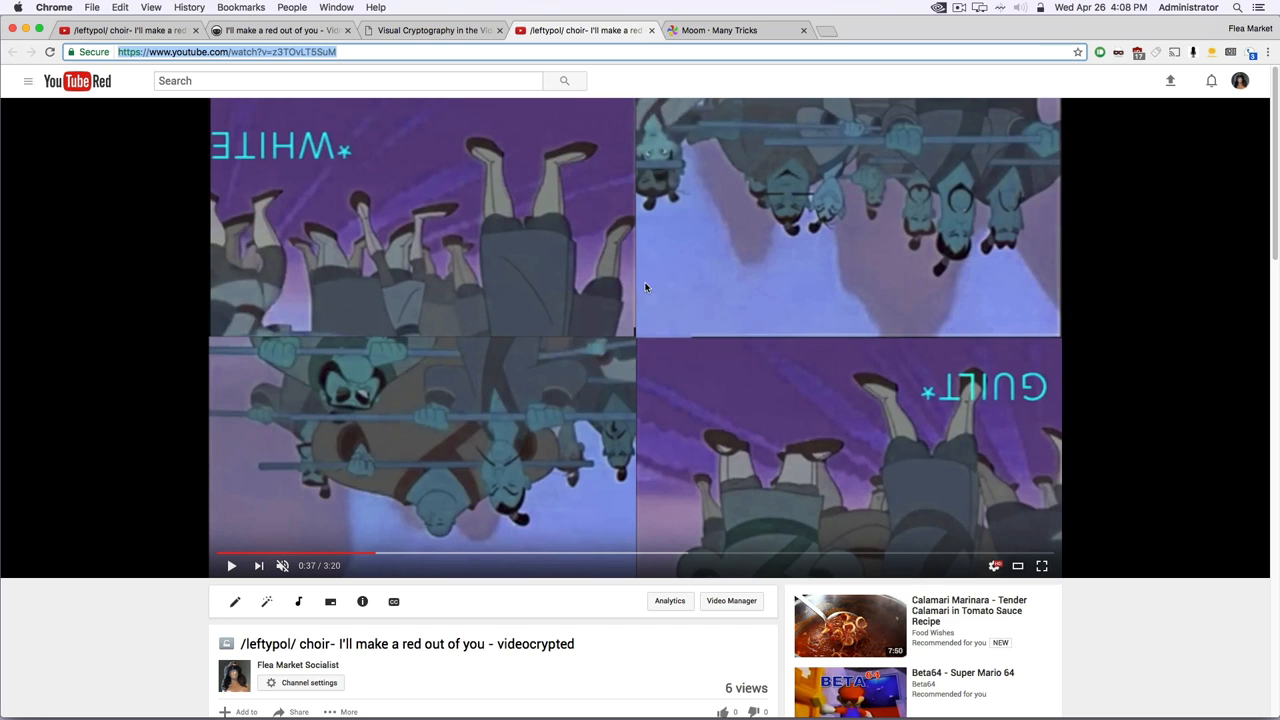
mouse_move(232, 564)
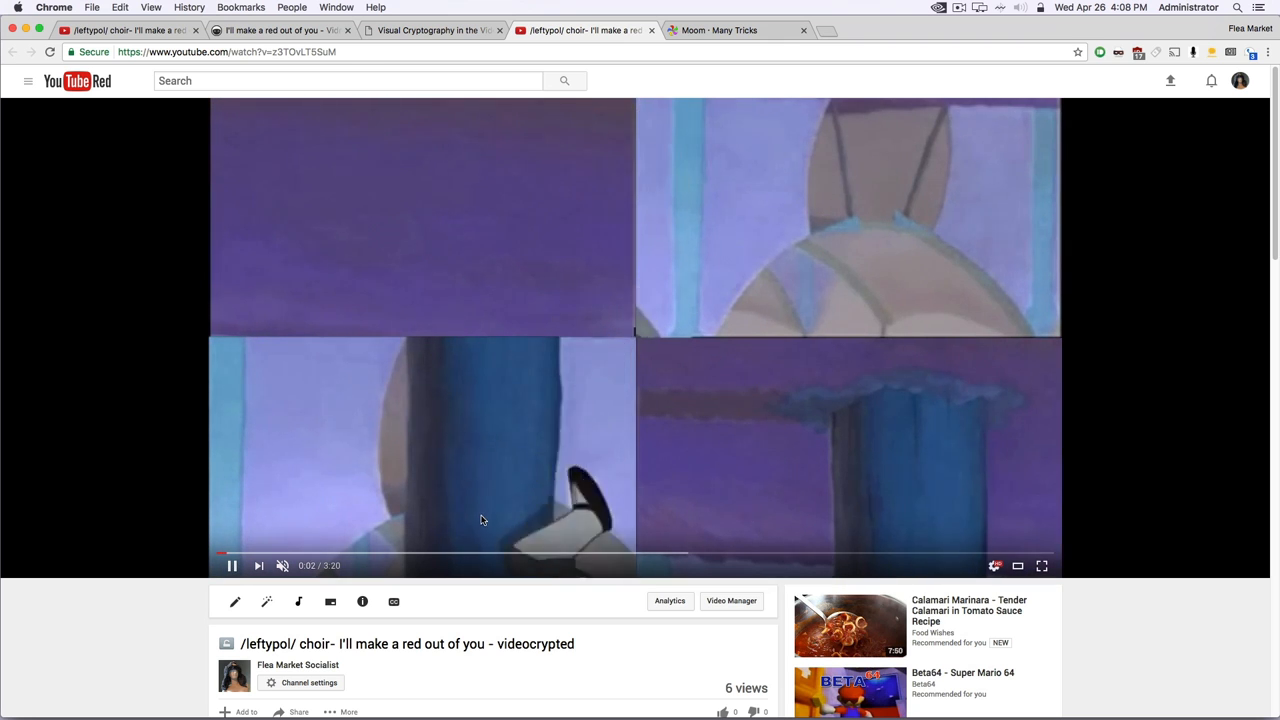
mouse_move(636, 148)
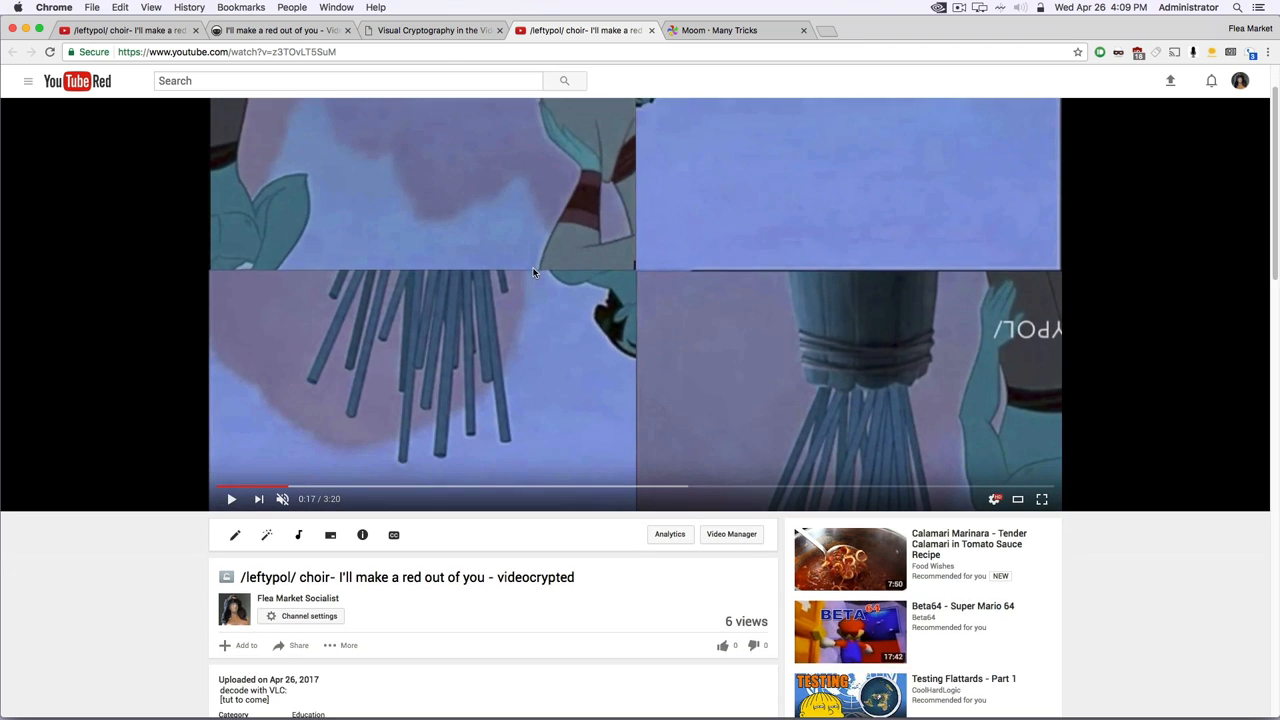
Step: Read the video description mentioning VLC decoding and launch VLC via Spotlight
scroll("down", 3)
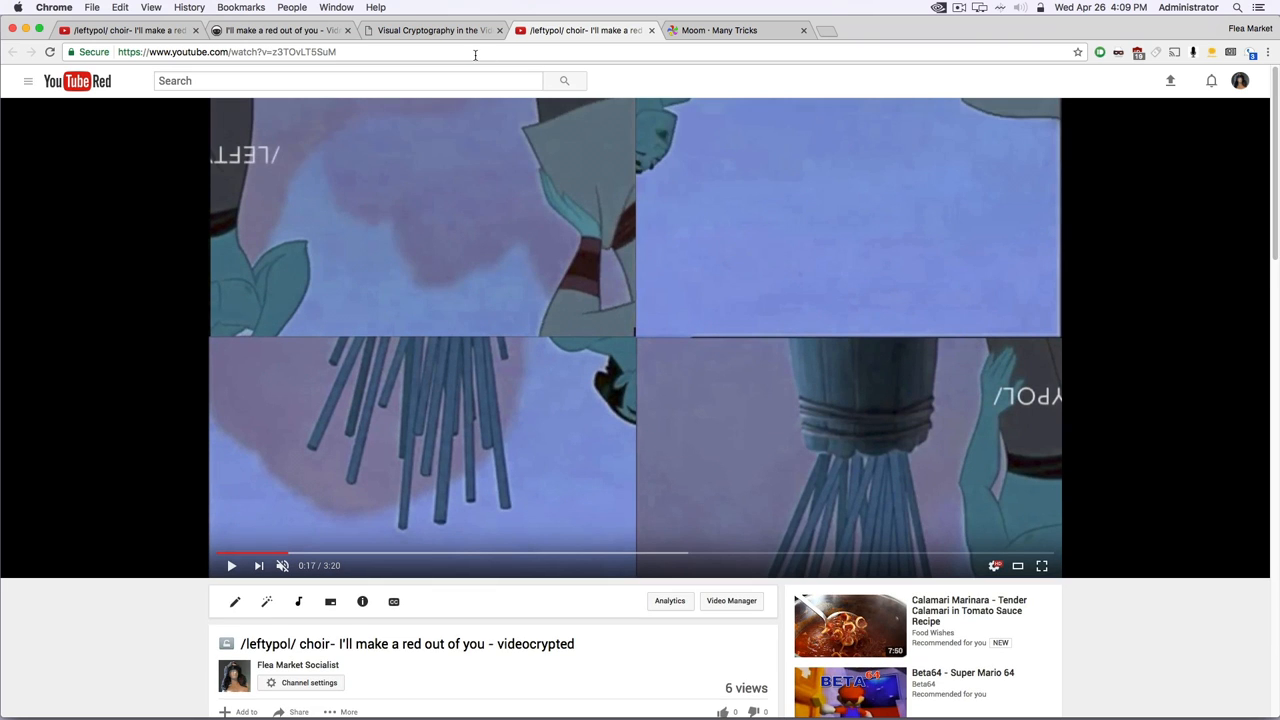
key("cmd+space")
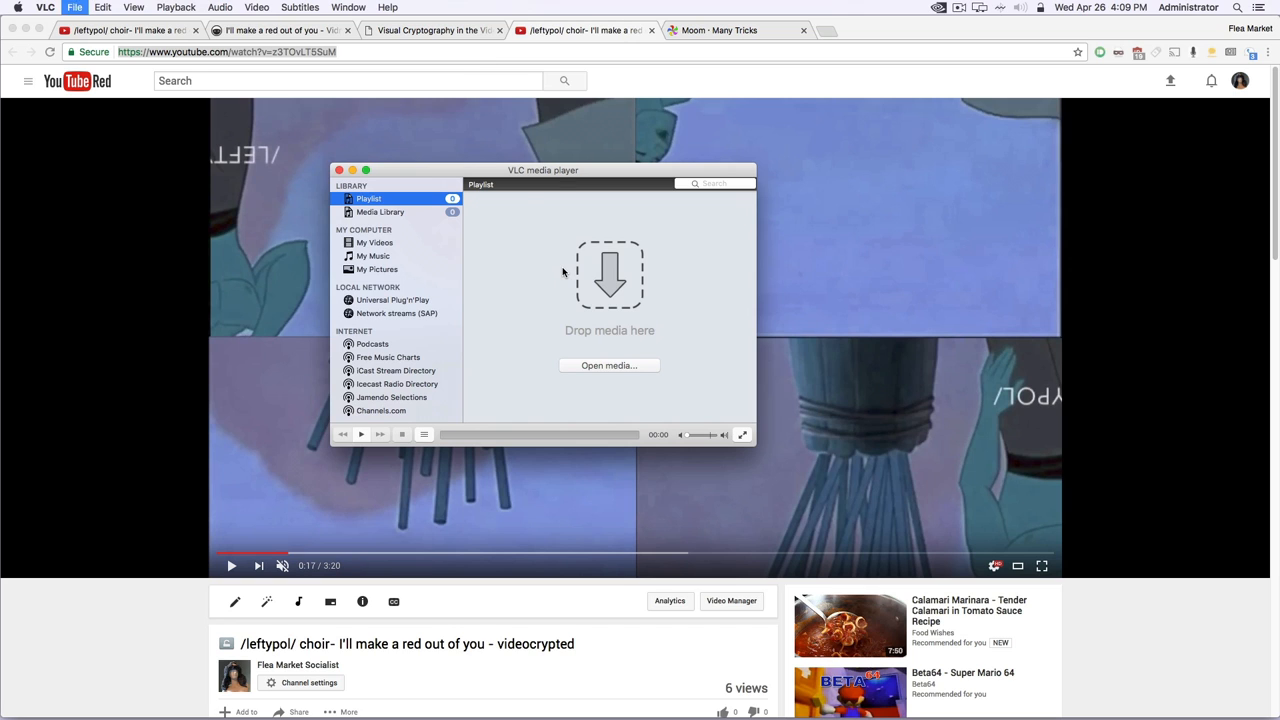
left_click(608, 364)
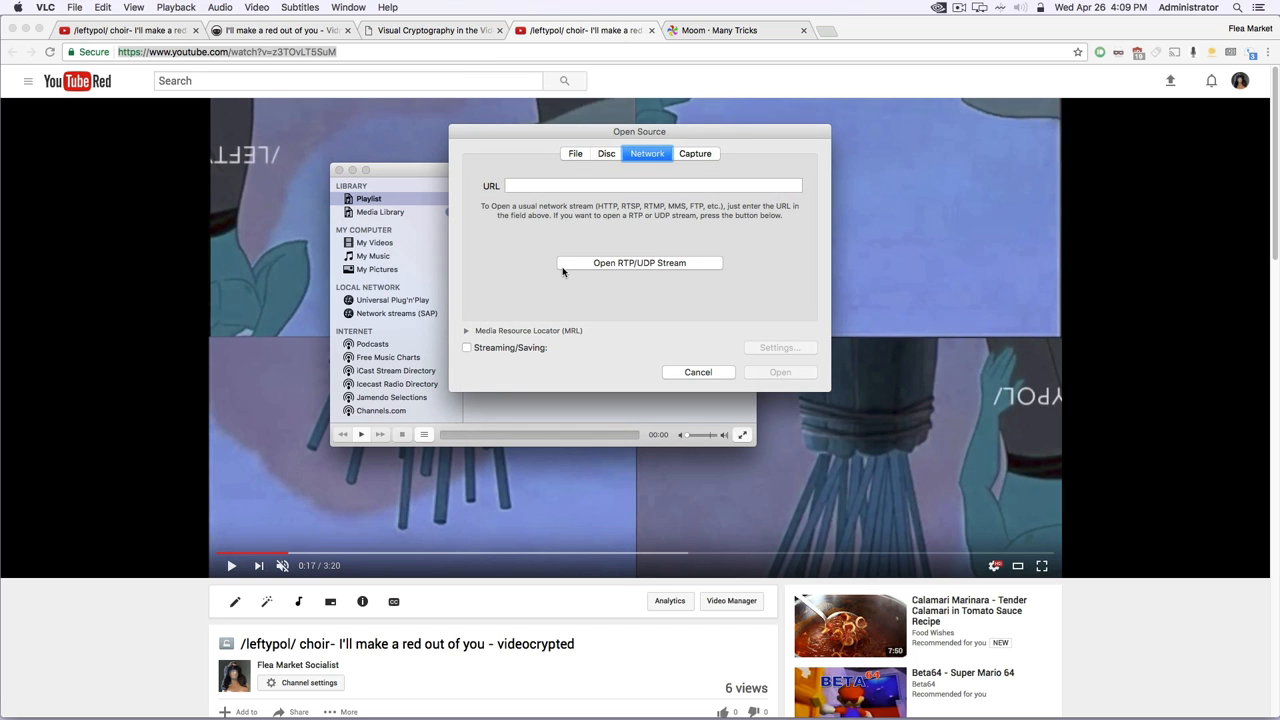
left_click(656, 186)
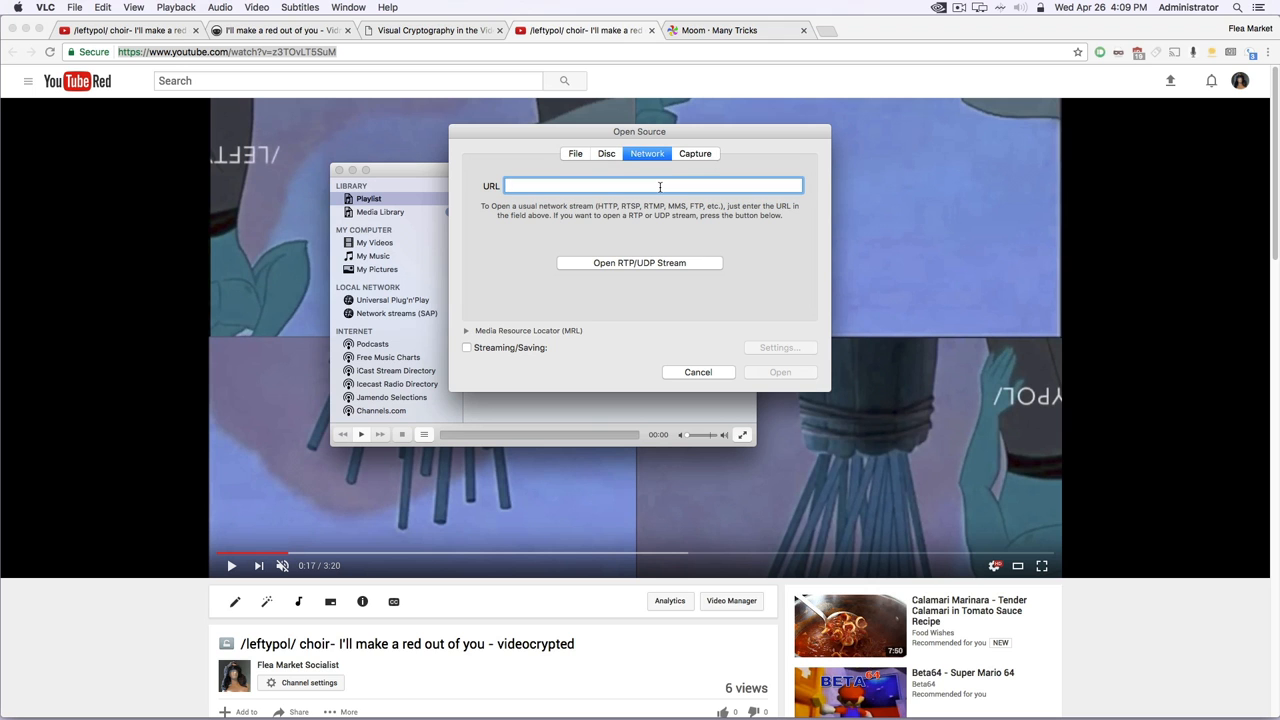
type("https://www.youtube.com/watch?v=z3TOvLT5SuM")
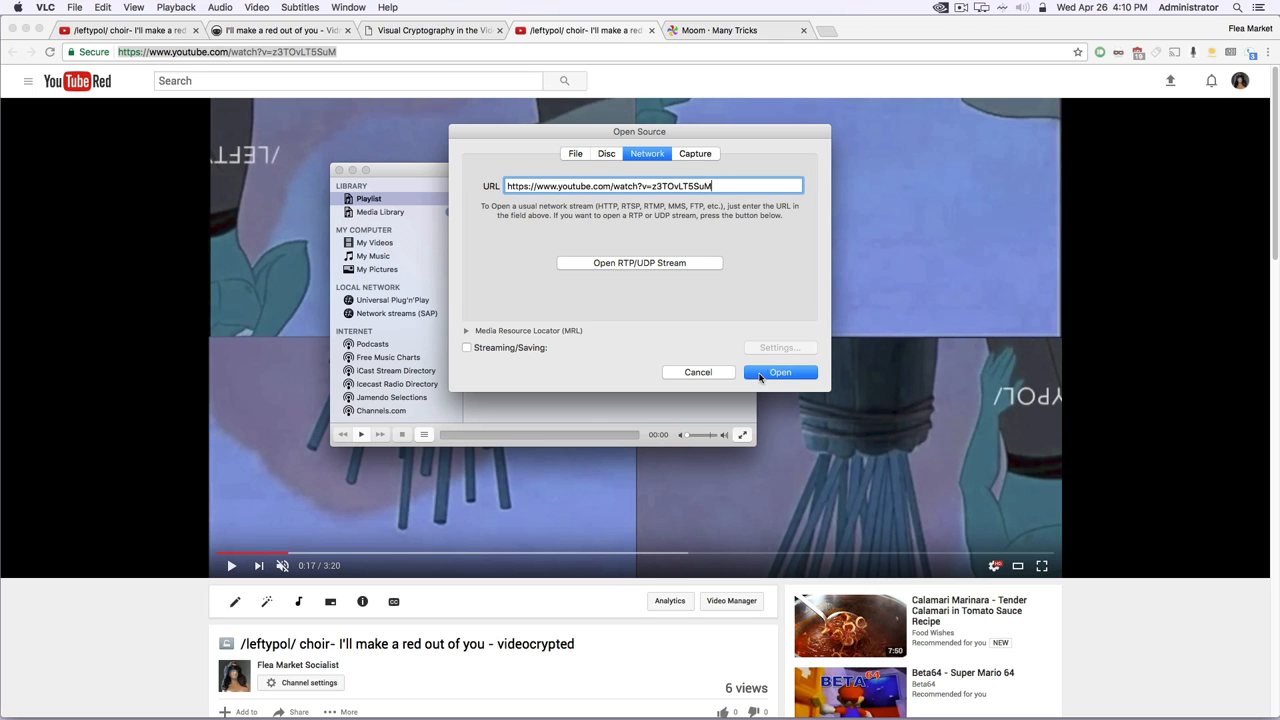
left_click(780, 372)
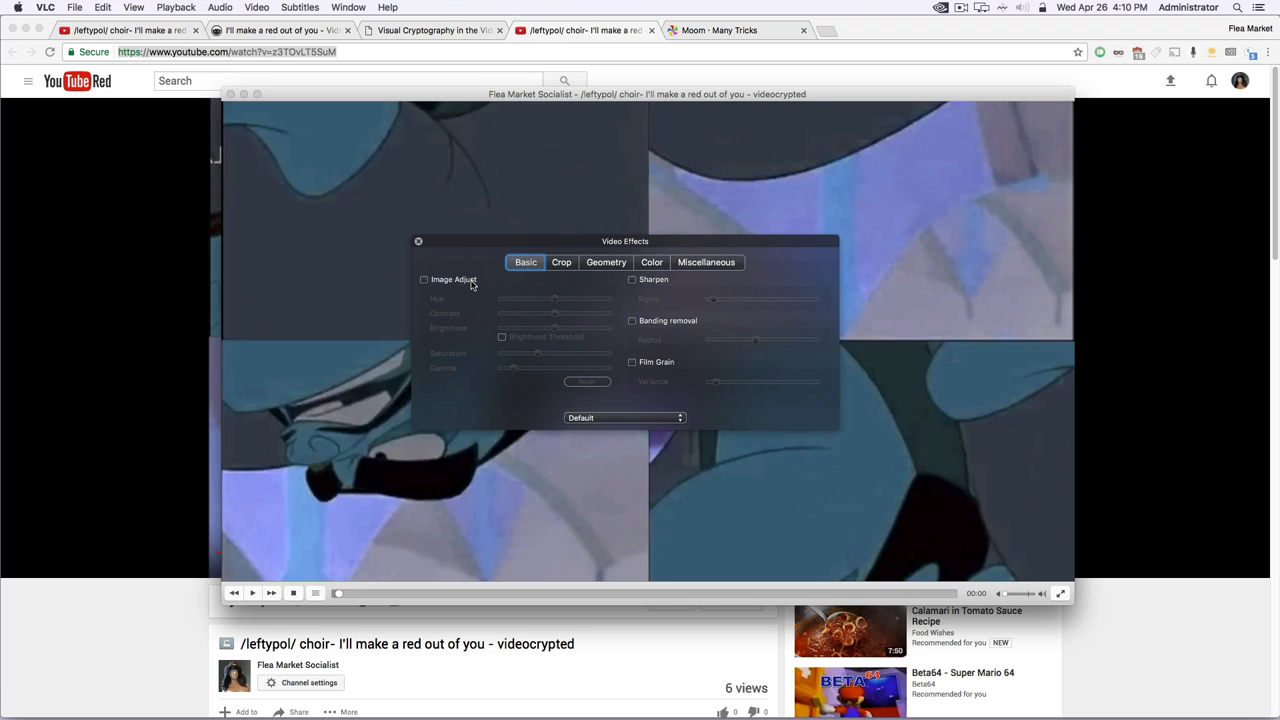
mouse_move(360, 234)
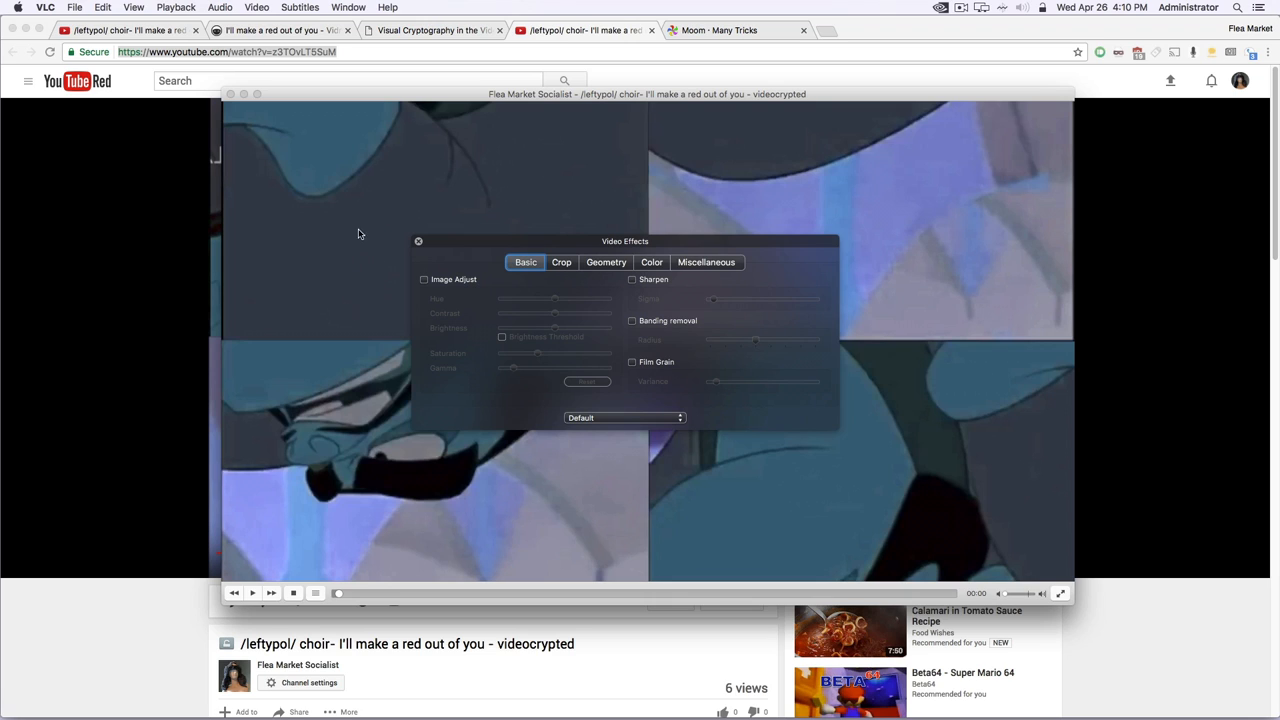
mouse_move(462, 448)
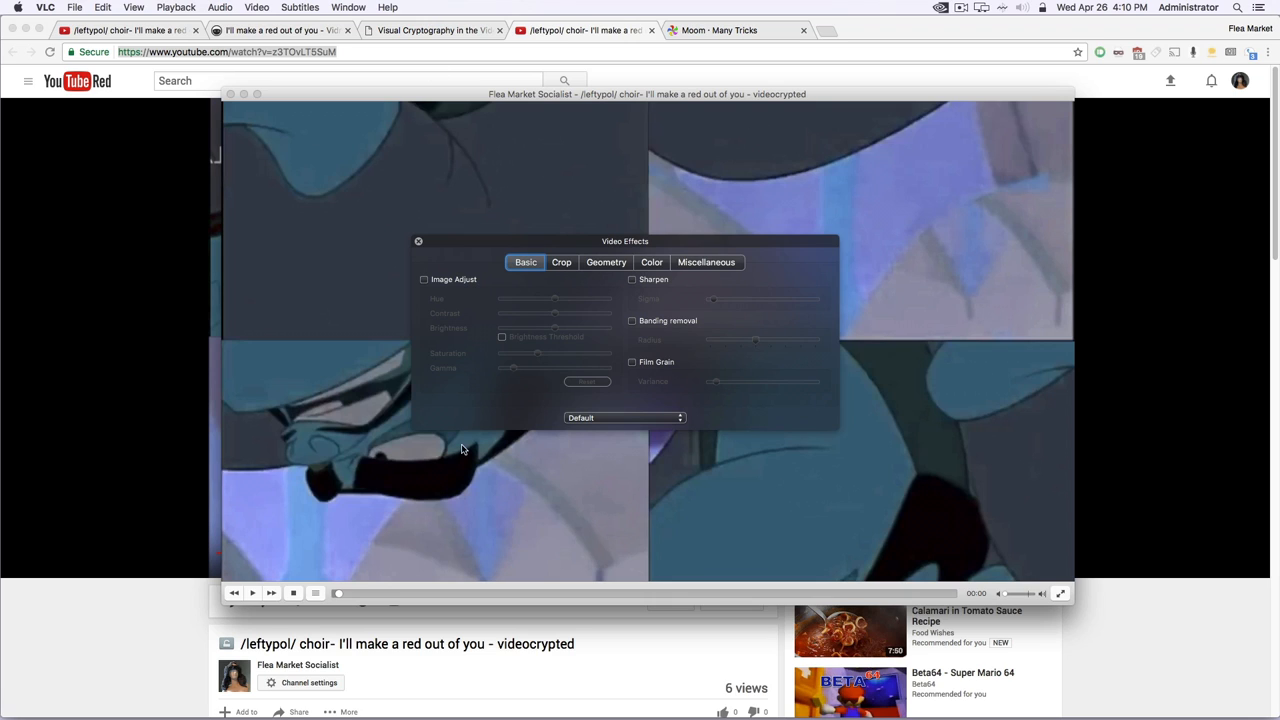
mouse_move(400, 434)
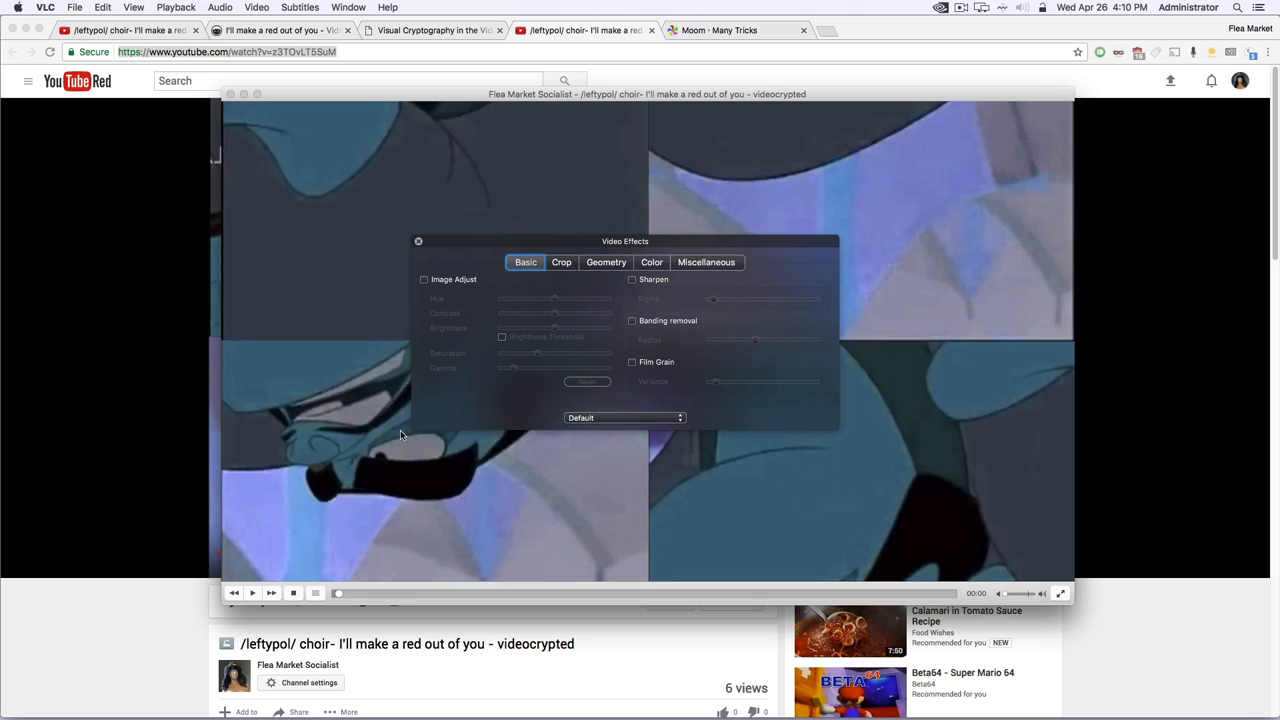
Step: Enable Image Adjust for the colours and a Geometry Transform rotating the picture 180 degrees
left_click(424, 280)
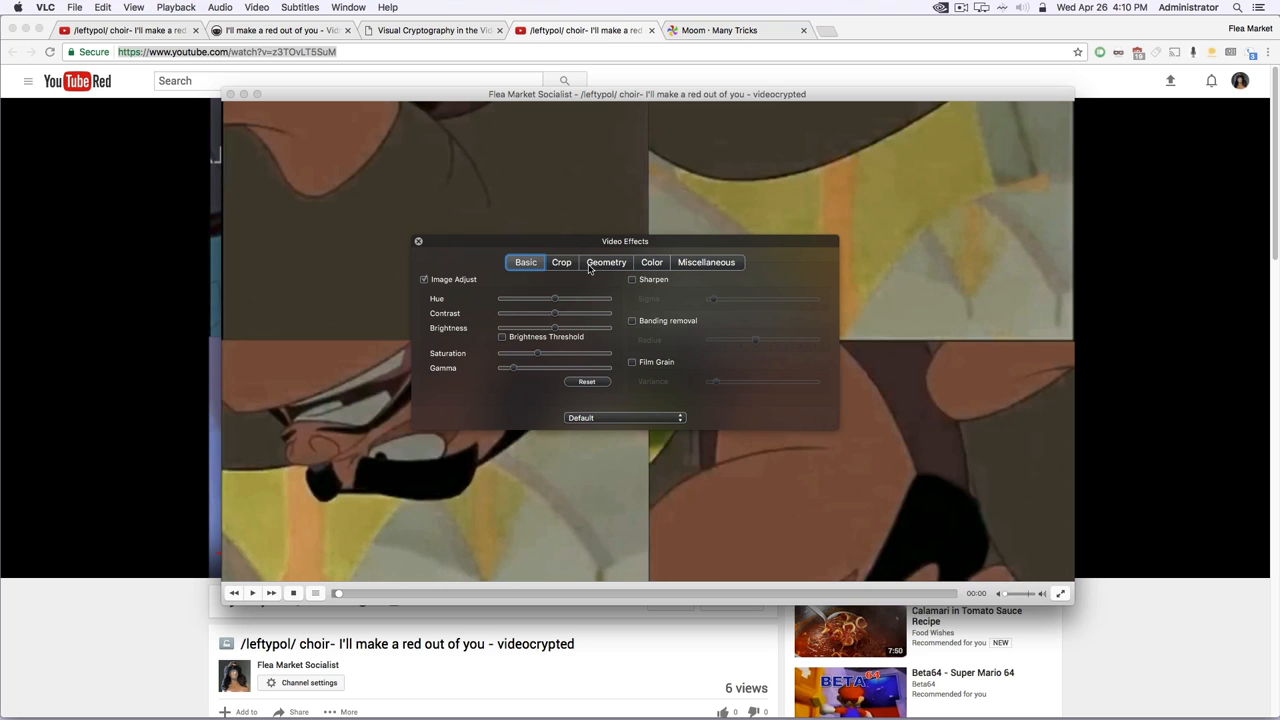
left_click(606, 262)
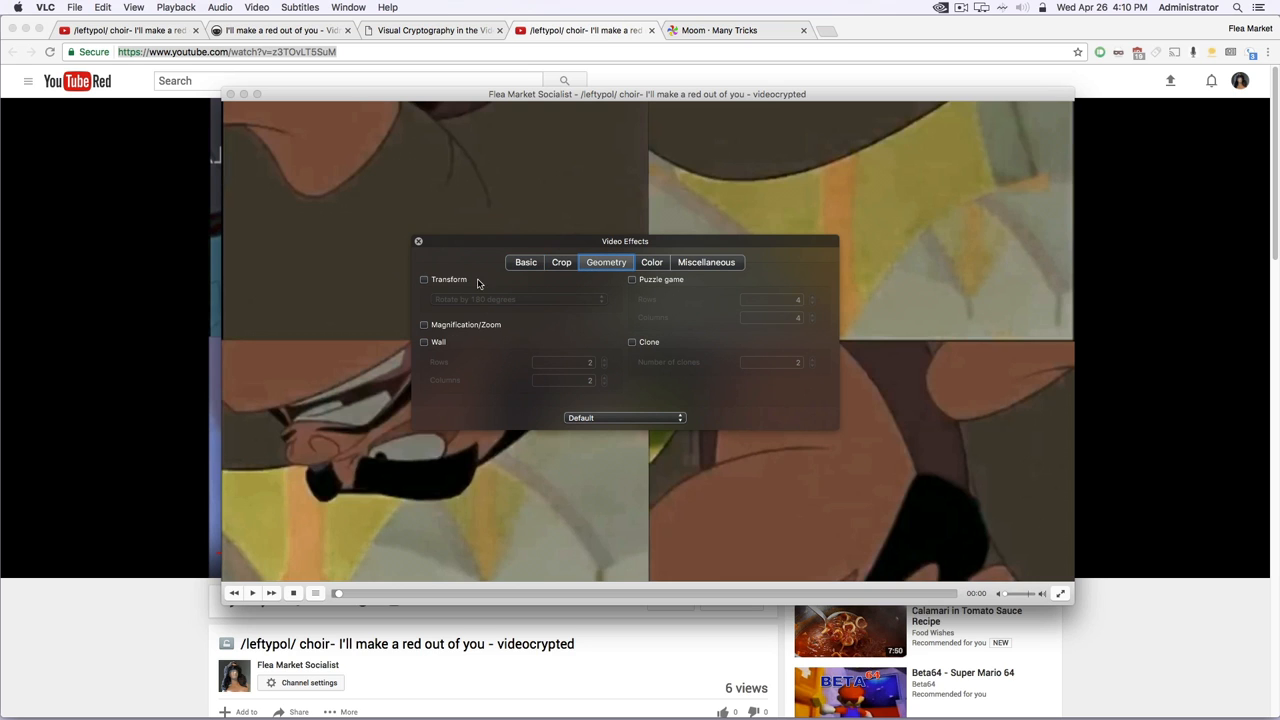
left_click(424, 280)
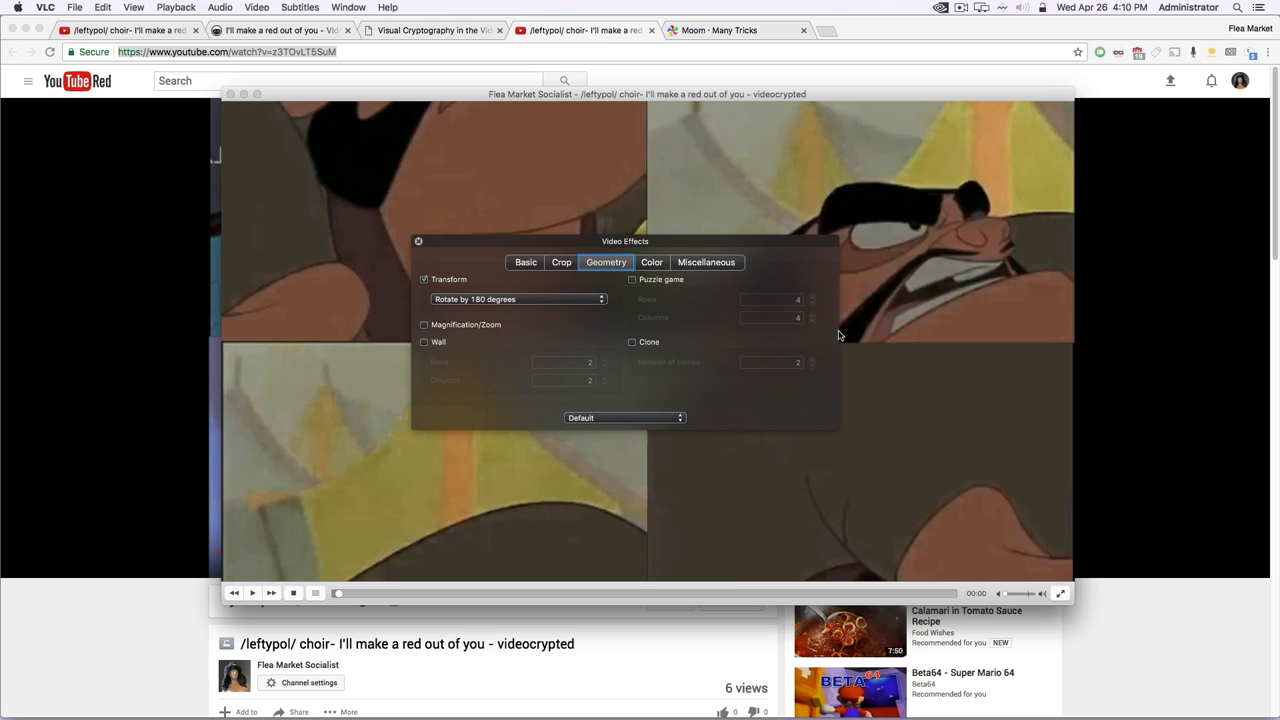
mouse_move(536, 320)
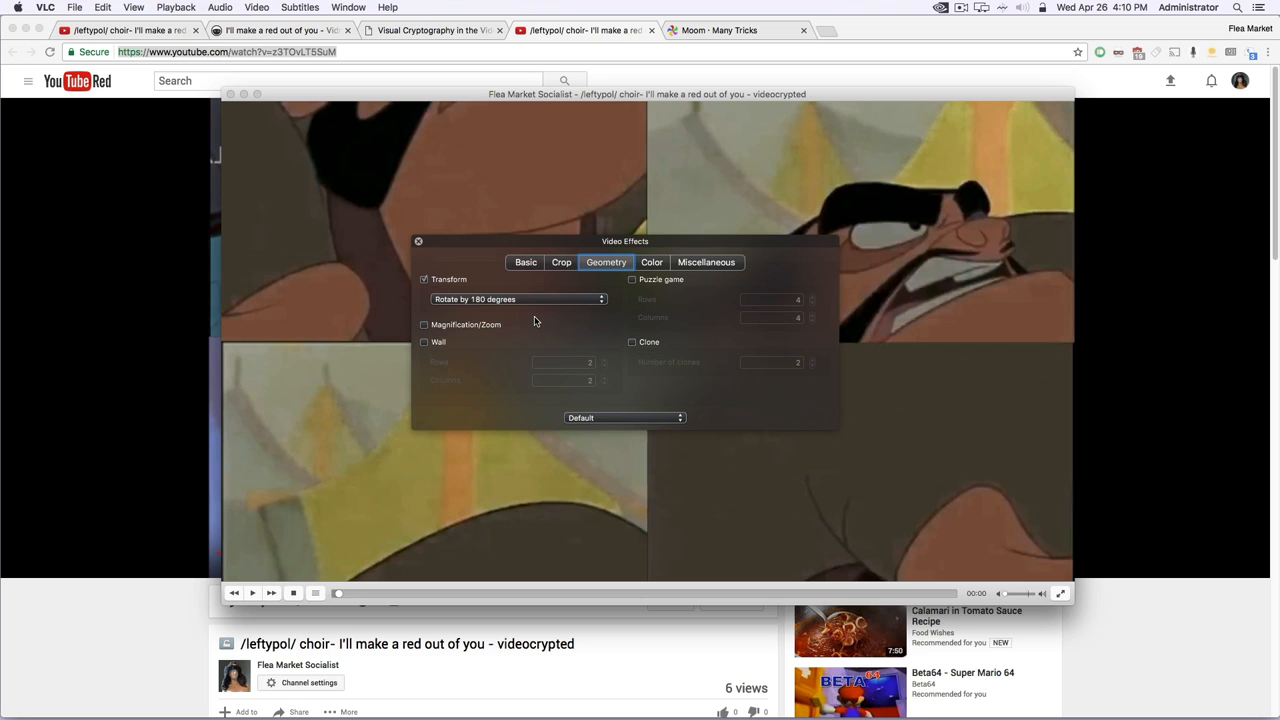
mouse_move(436, 344)
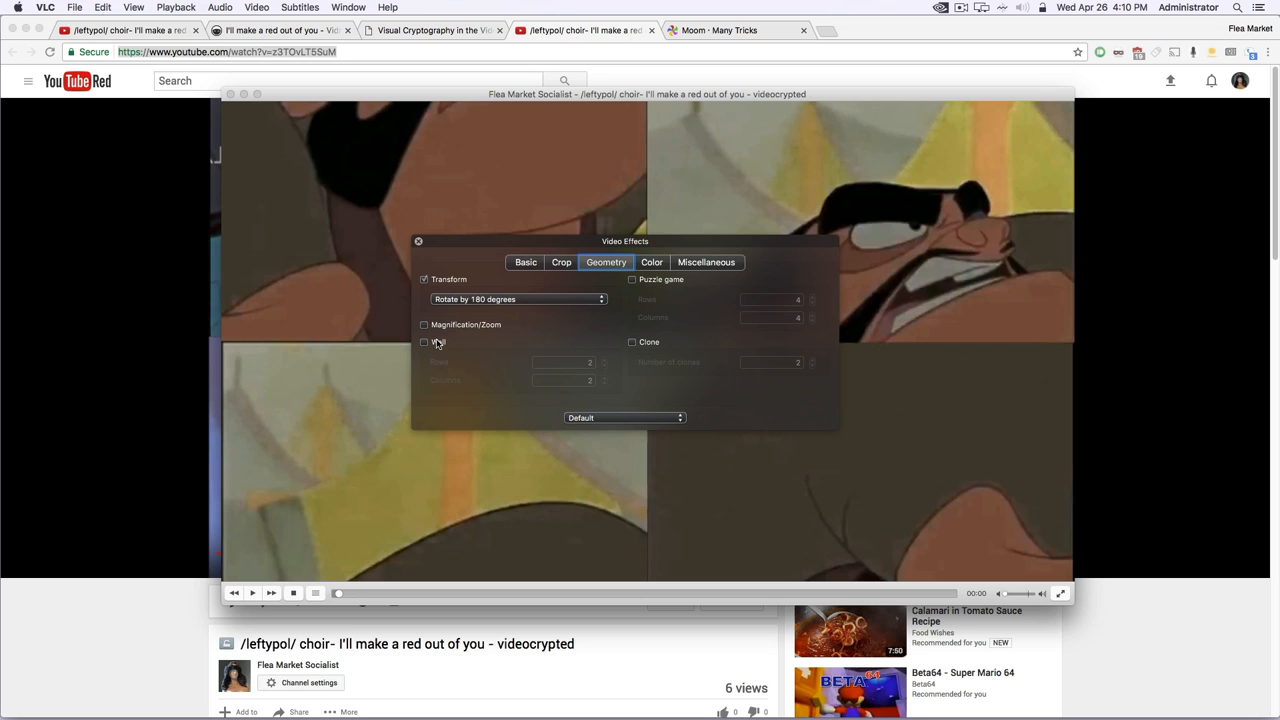
Step: Enable the Wall effect to split the video into a 2×2 set of windows
left_click(424, 342)
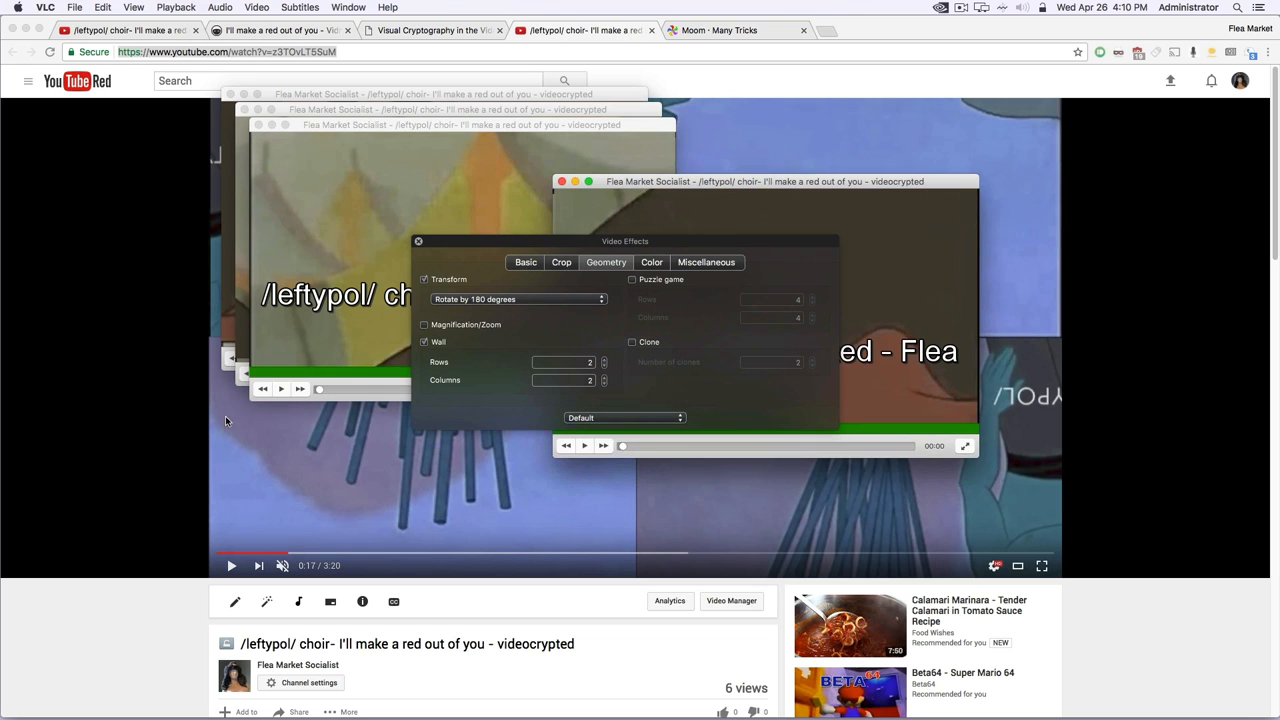
mouse_move(608, 204)
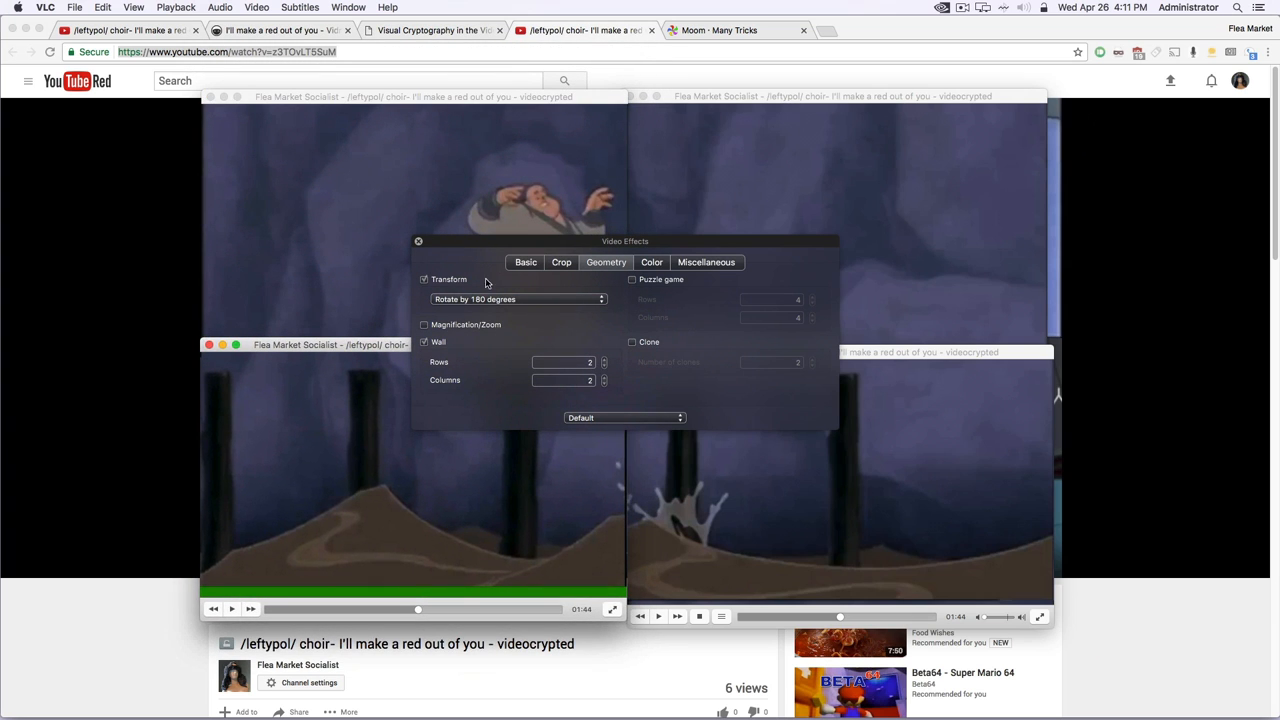
Step: Dismiss the Video Effects panel and bring the top-left and top-right wall windows forward into place
left_click_drag(624, 240, 1020, 552)
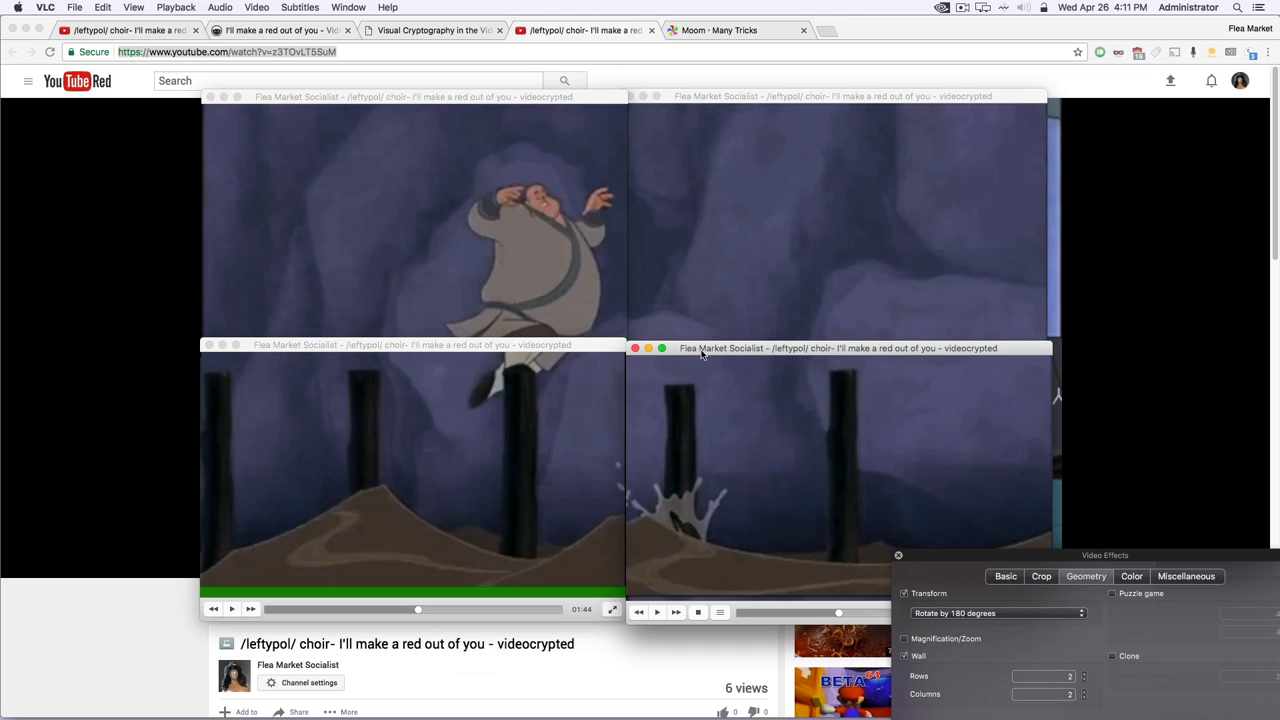
mouse_move(484, 348)
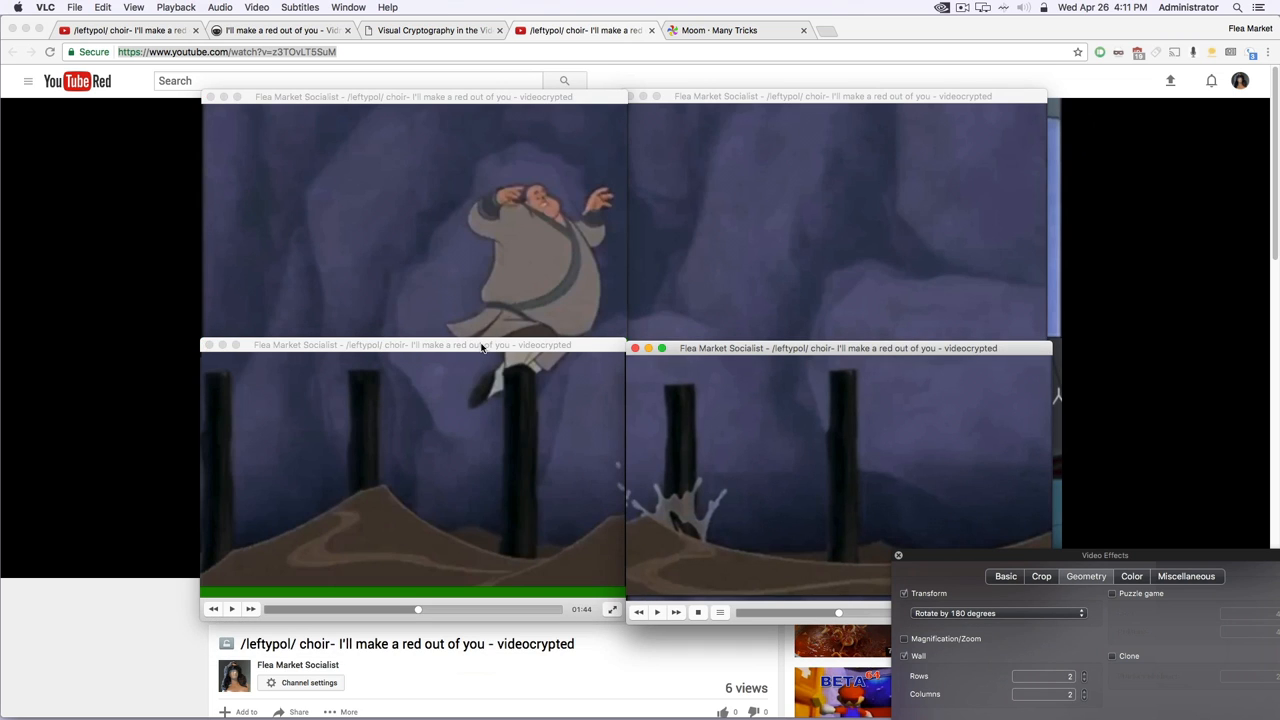
mouse_move(874, 520)
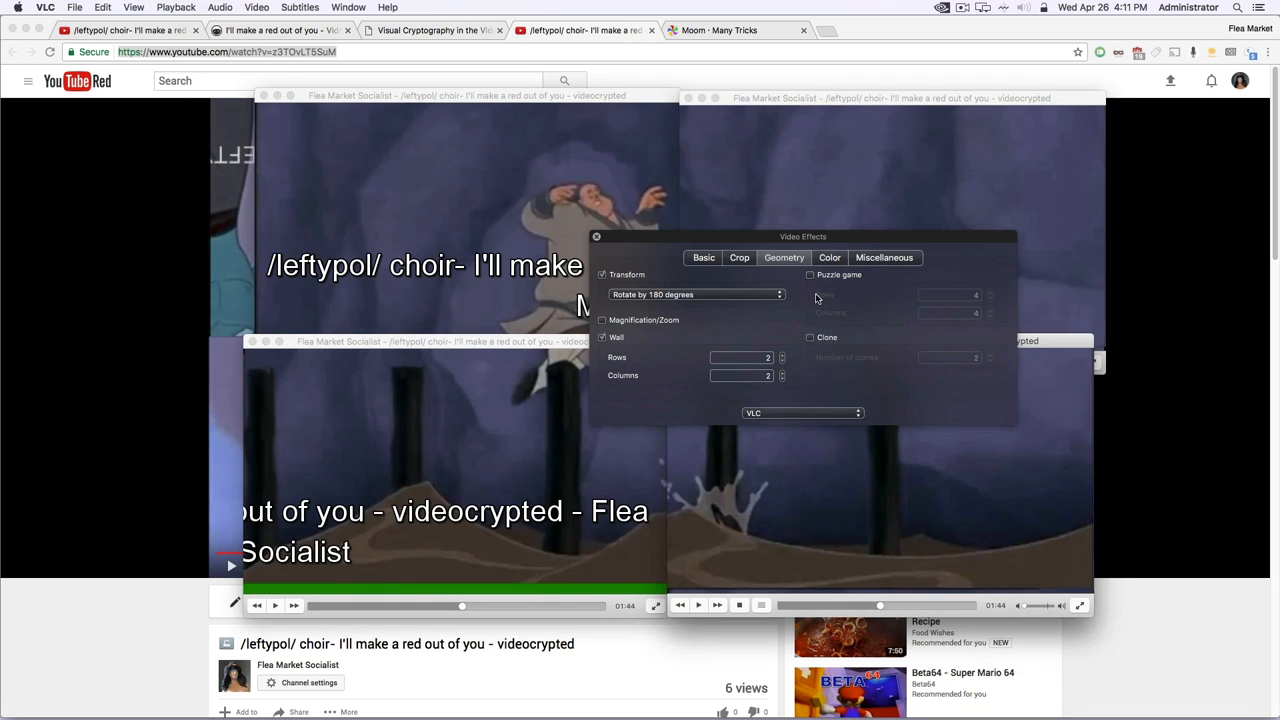
left_click(596, 236)
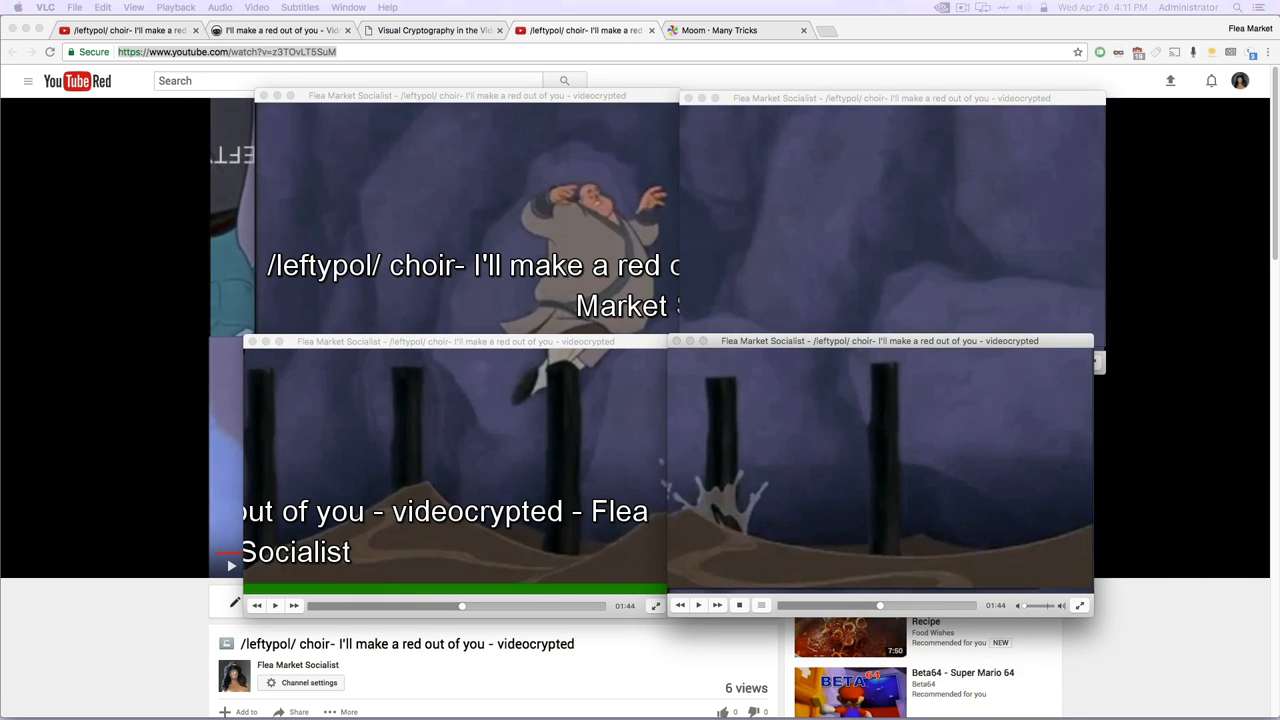
left_click(460, 94)
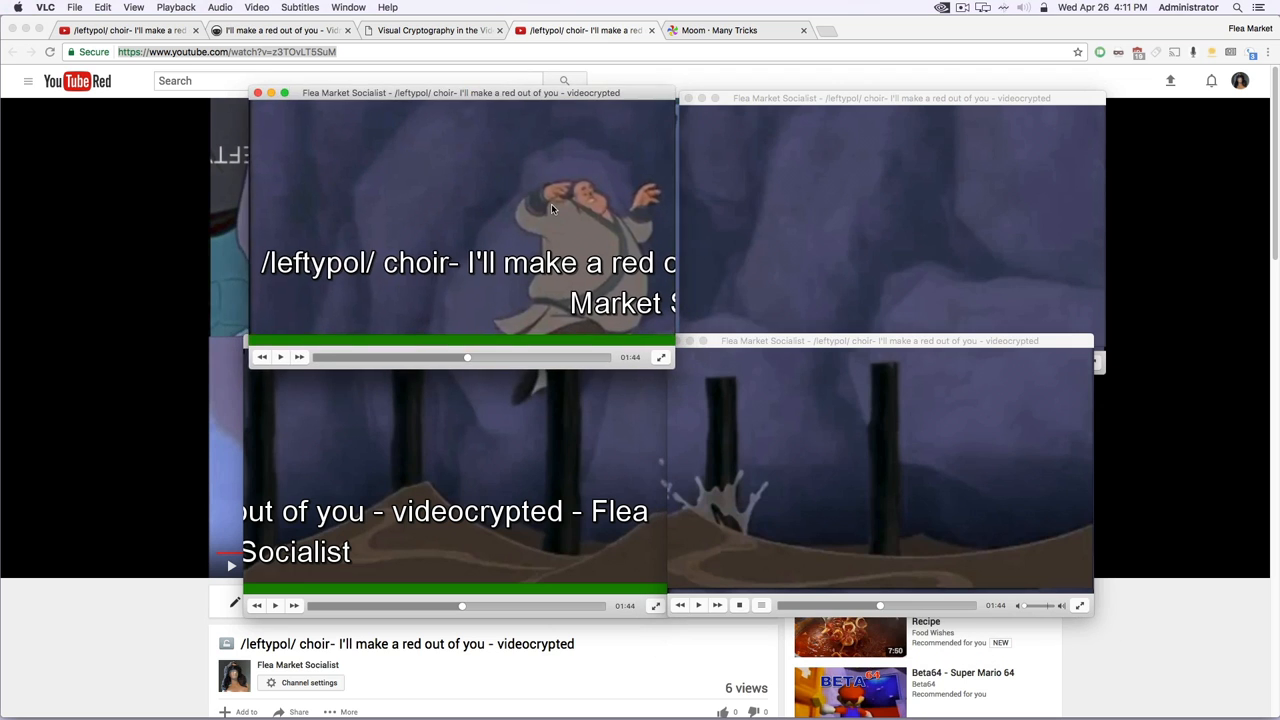
left_click(776, 262)
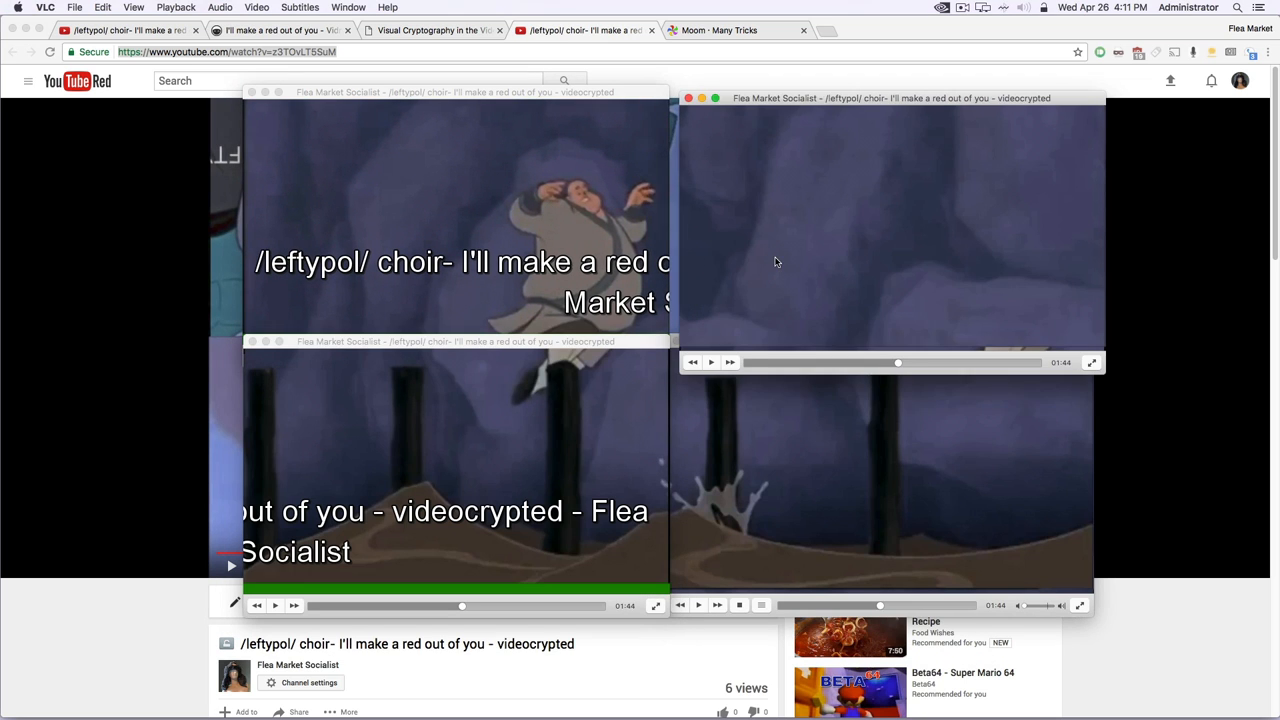